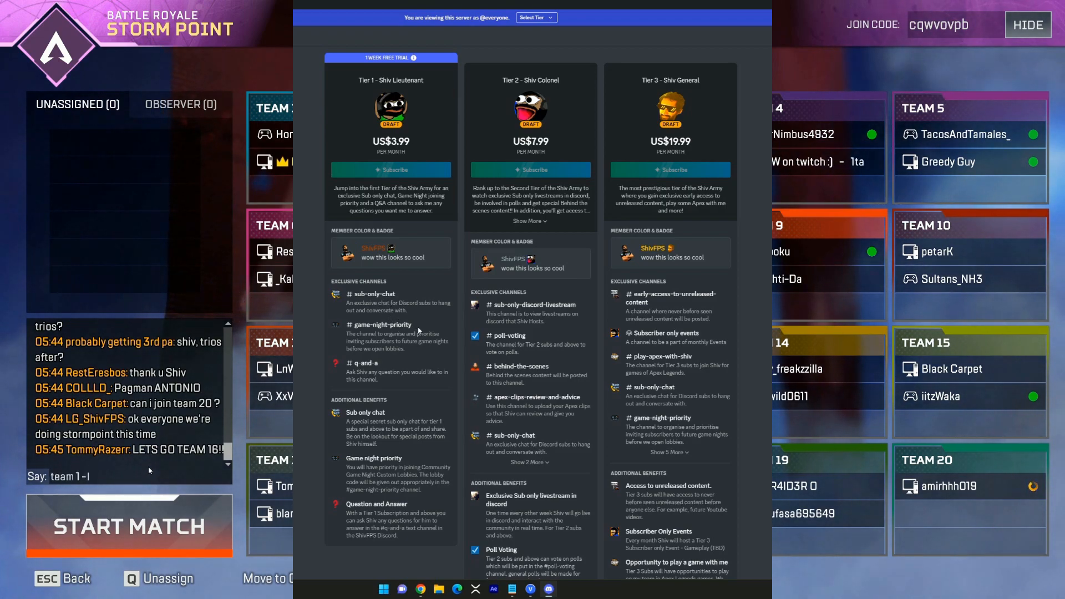
# - Expand Tier 3's 'Show 5 More' exclusive channels and open #game-night-priority
pyautogui.write('fish dal')
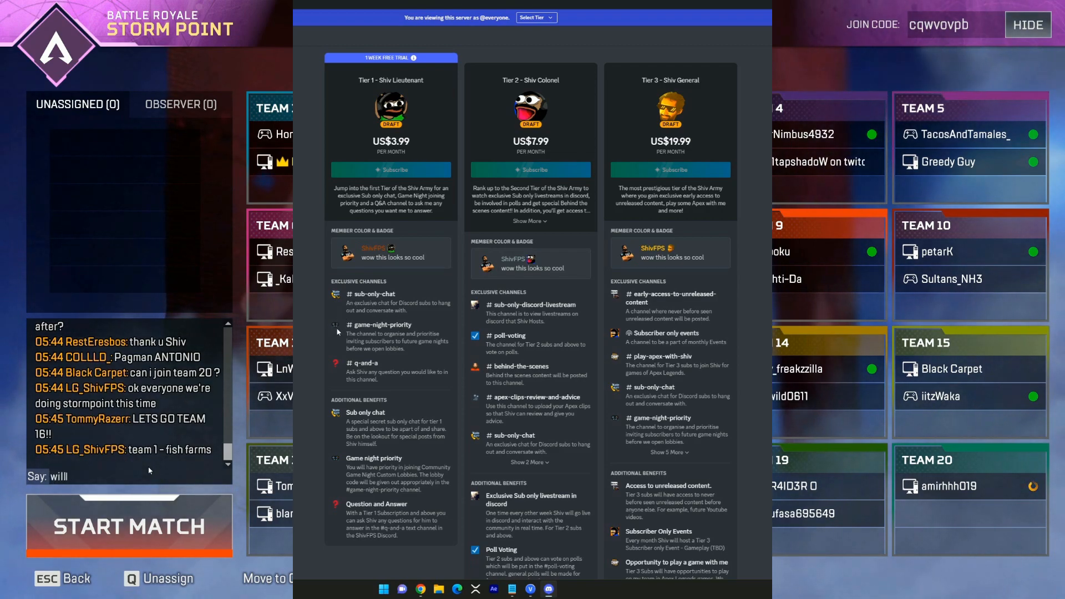
pyautogui.write('RULES - D')
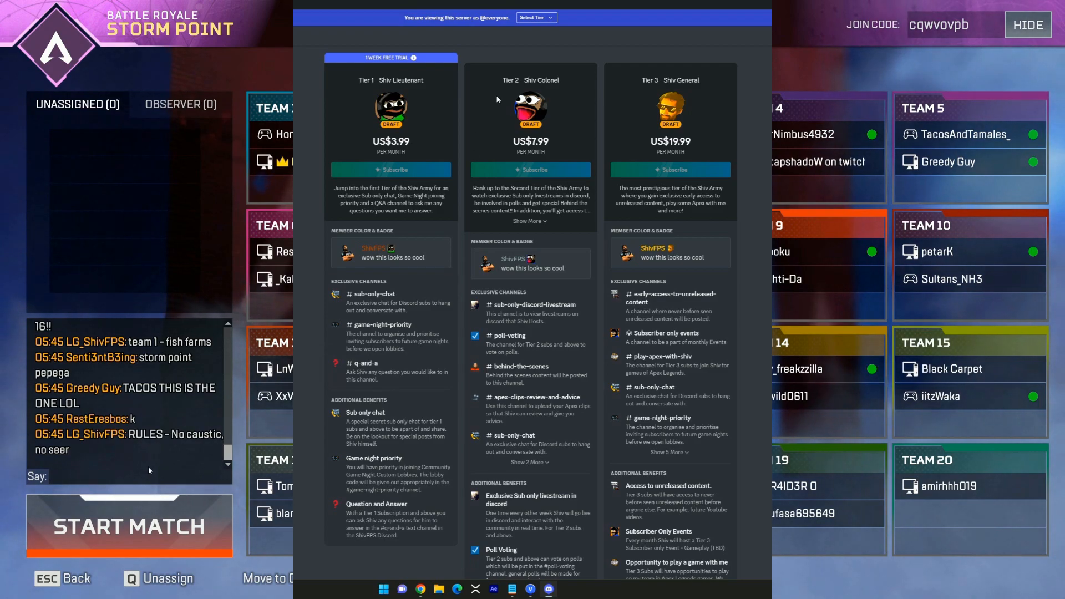
pyautogui.click(130, 476)
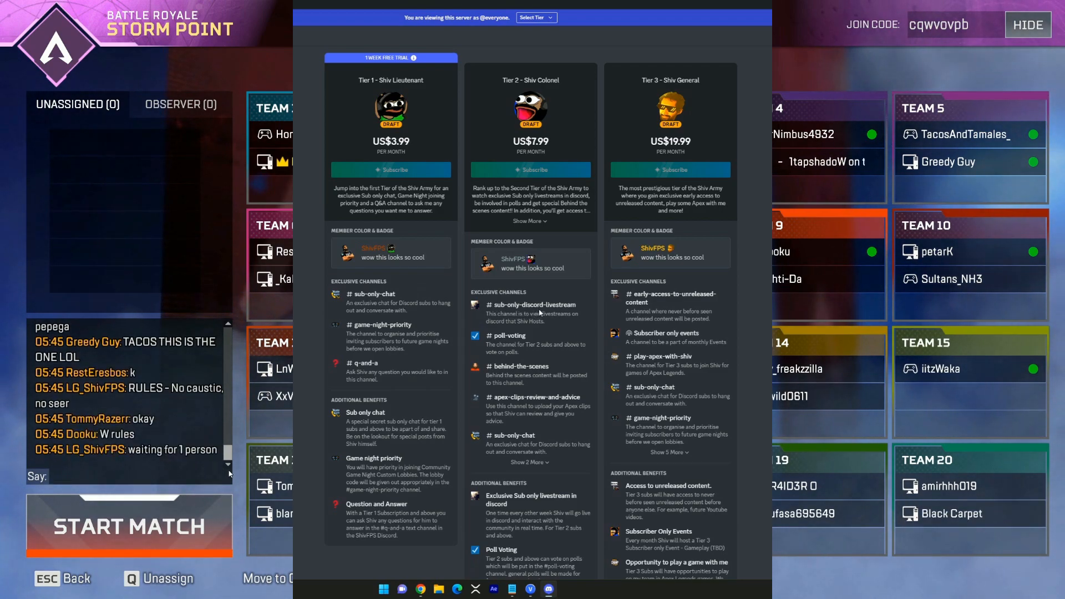
pyautogui.write('tol')
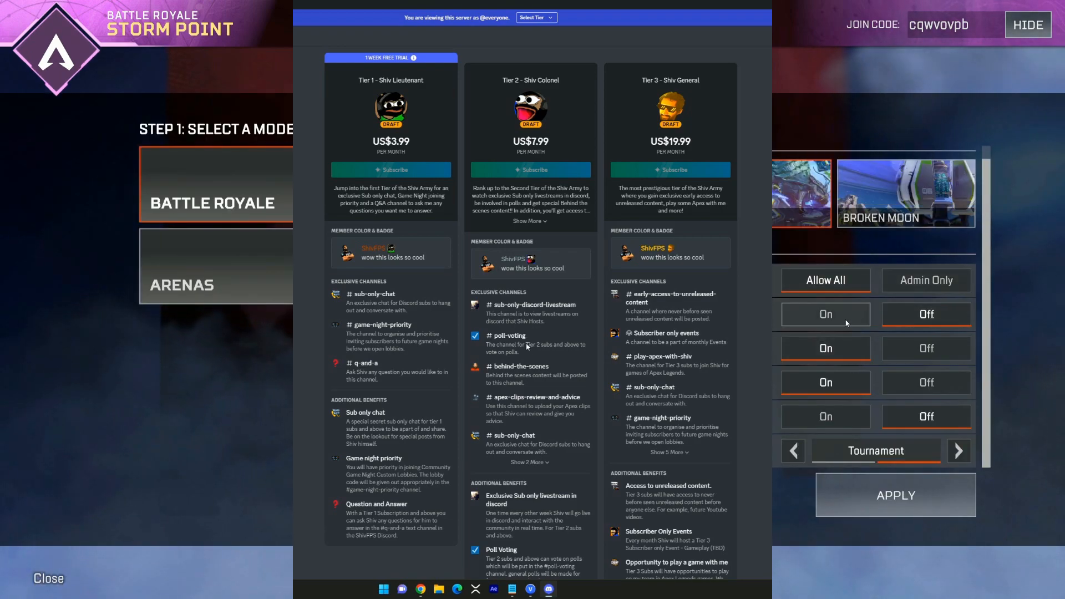
pyautogui.click(926, 348)
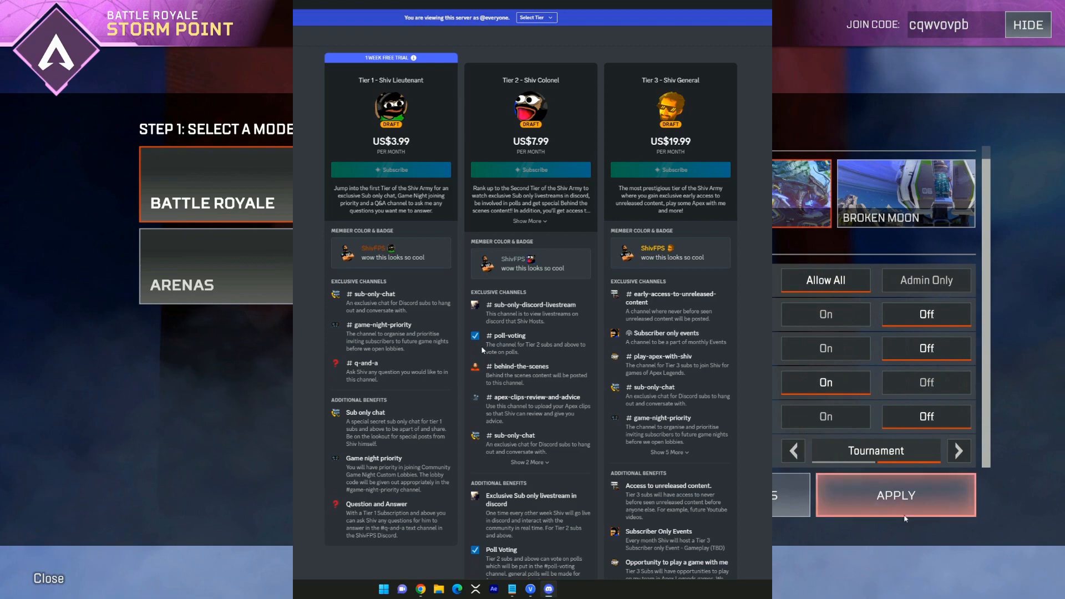
pyautogui.click(896, 494)
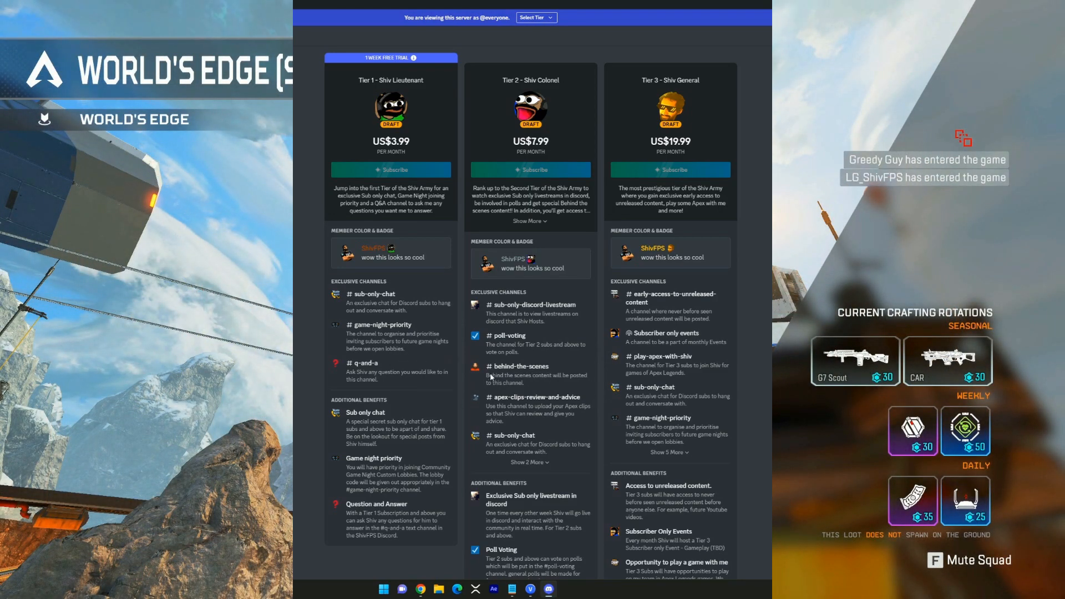
pyautogui.moveTo(547, 393)
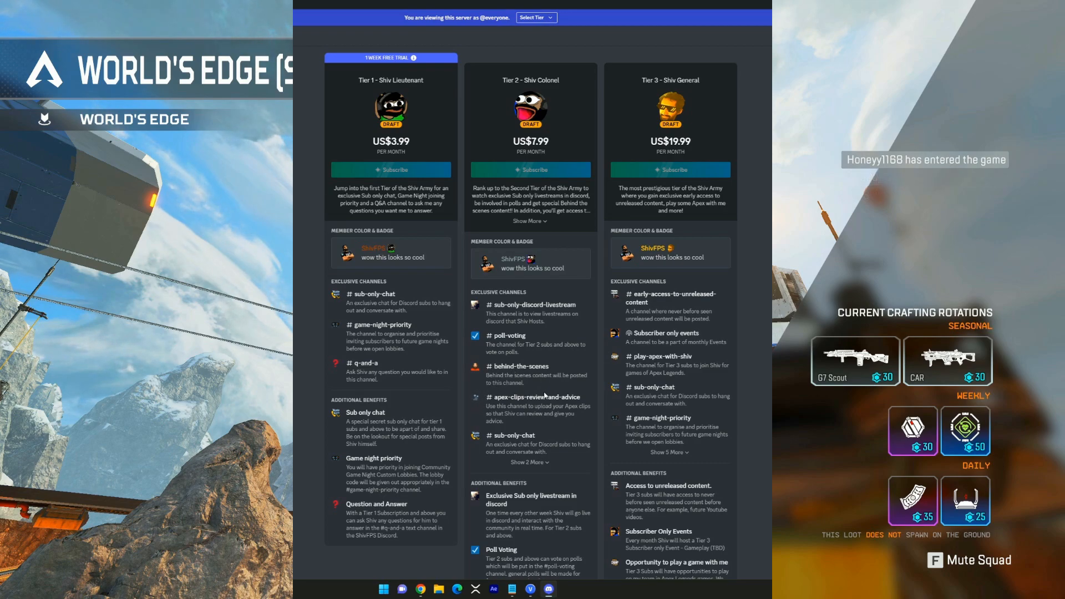
pyautogui.moveTo(583, 394)
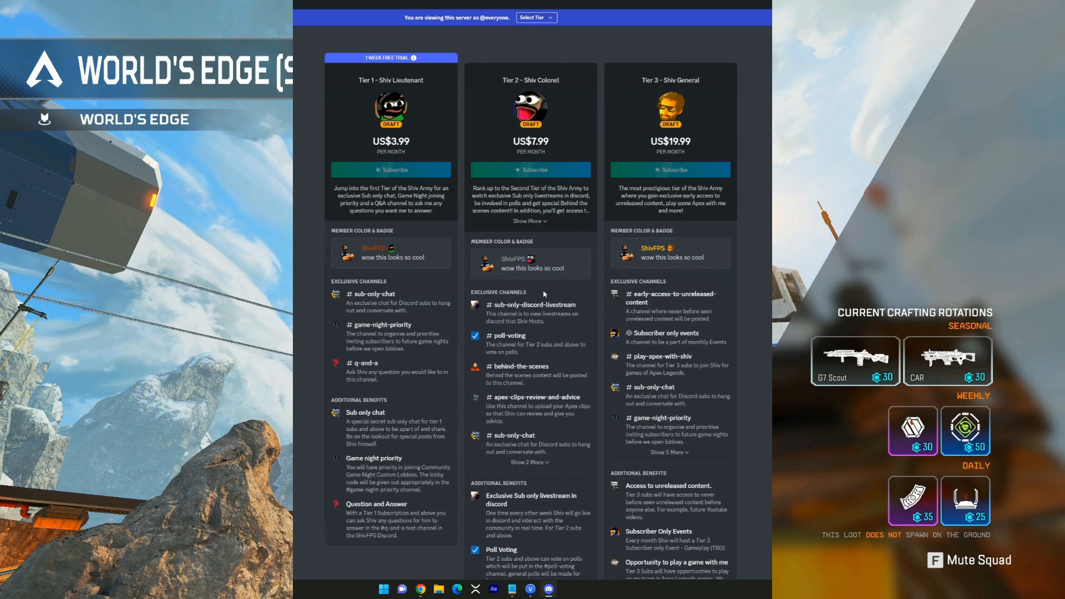
pyautogui.moveTo(481, 105)
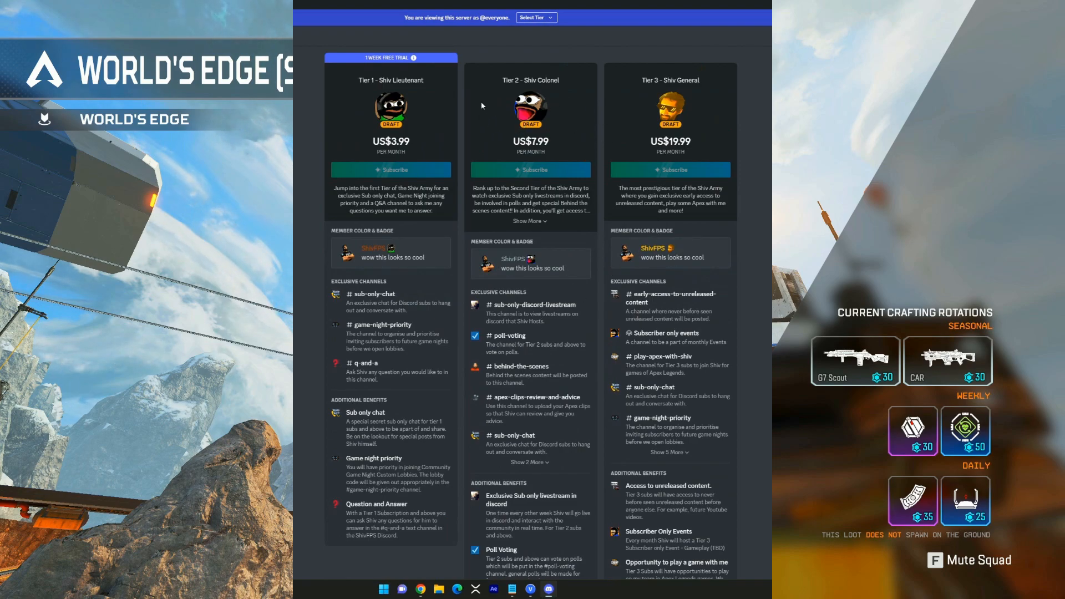
pyautogui.moveTo(670, 286)
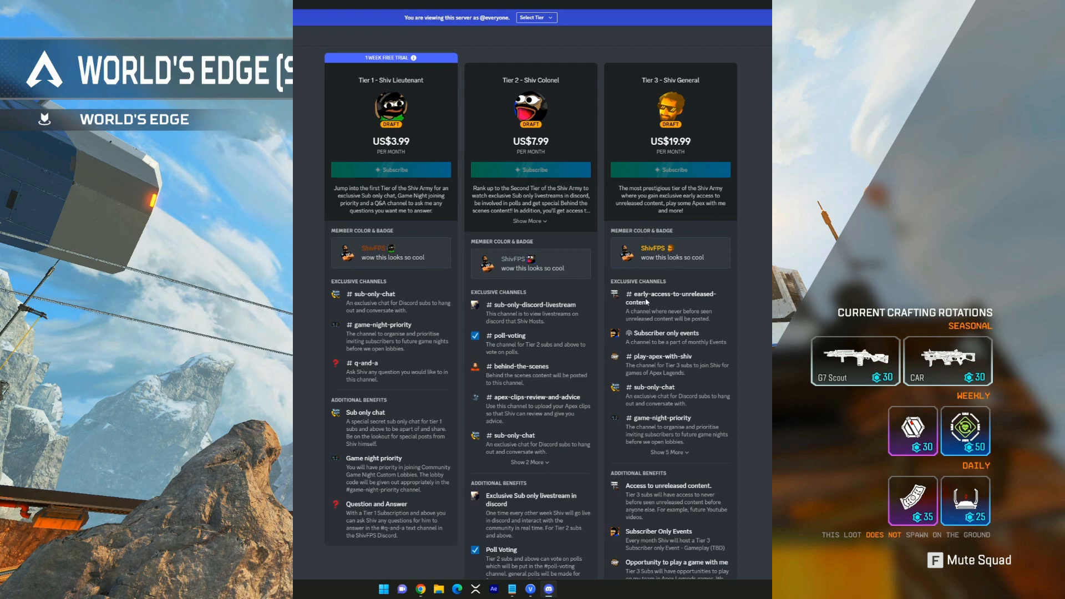
pyautogui.moveTo(649, 304)
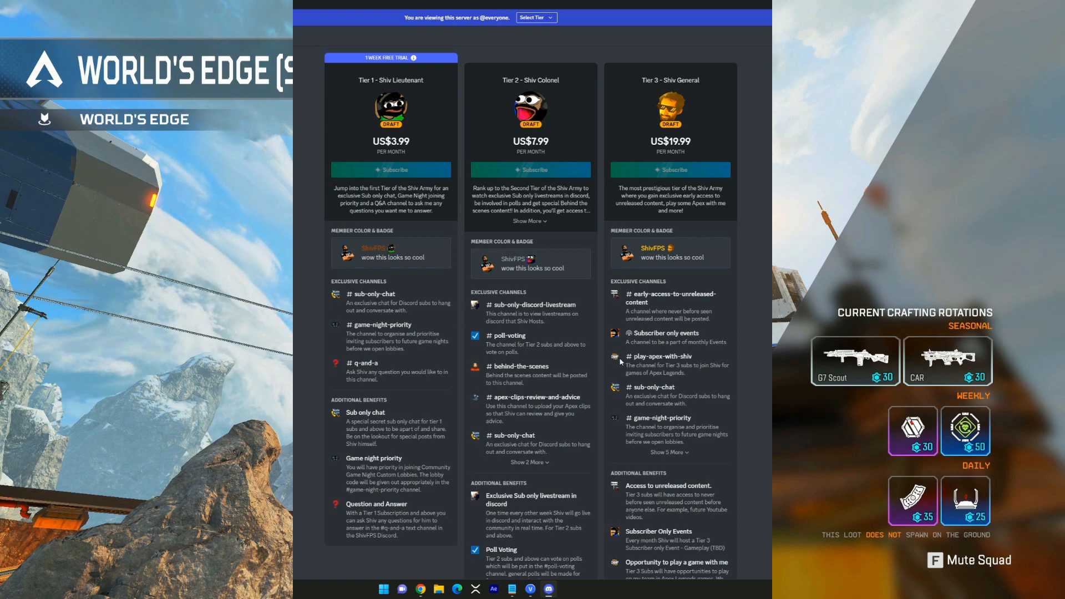
pyautogui.moveTo(687, 357)
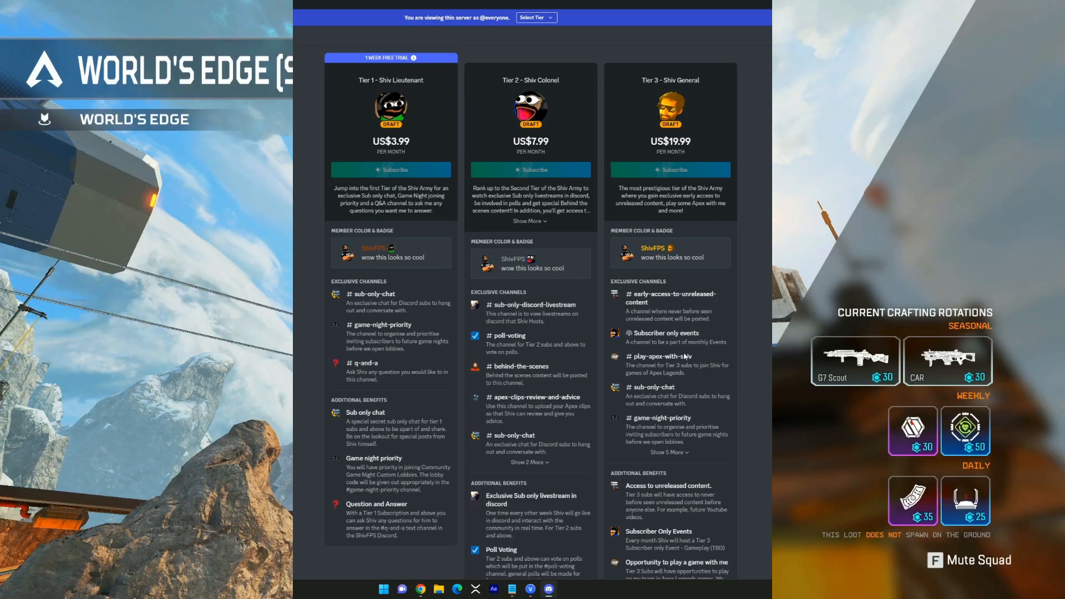
pyautogui.moveTo(644, 397)
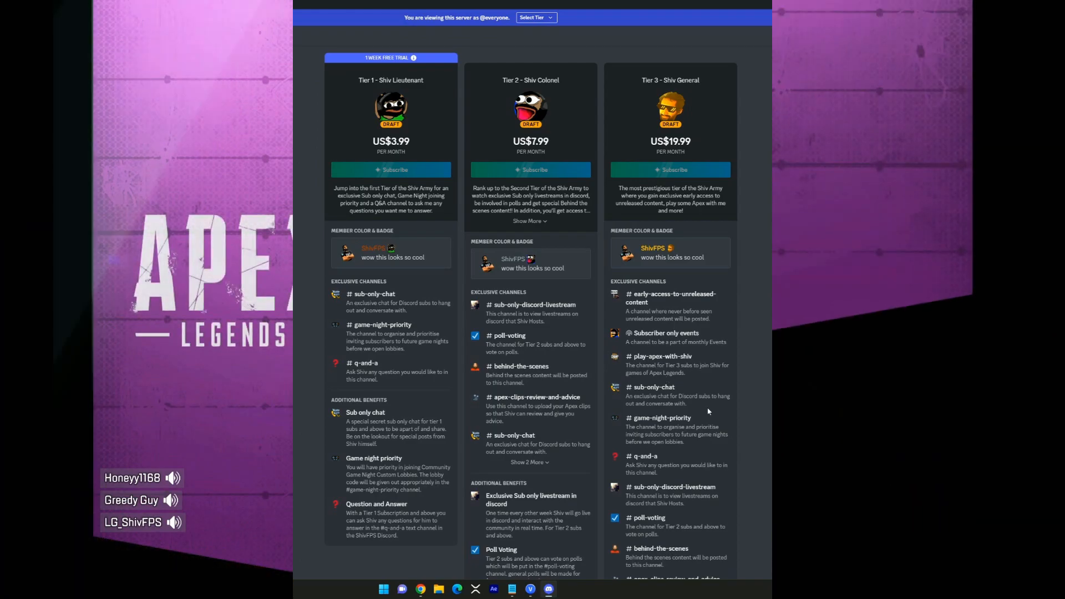
pyautogui.scroll(-3)
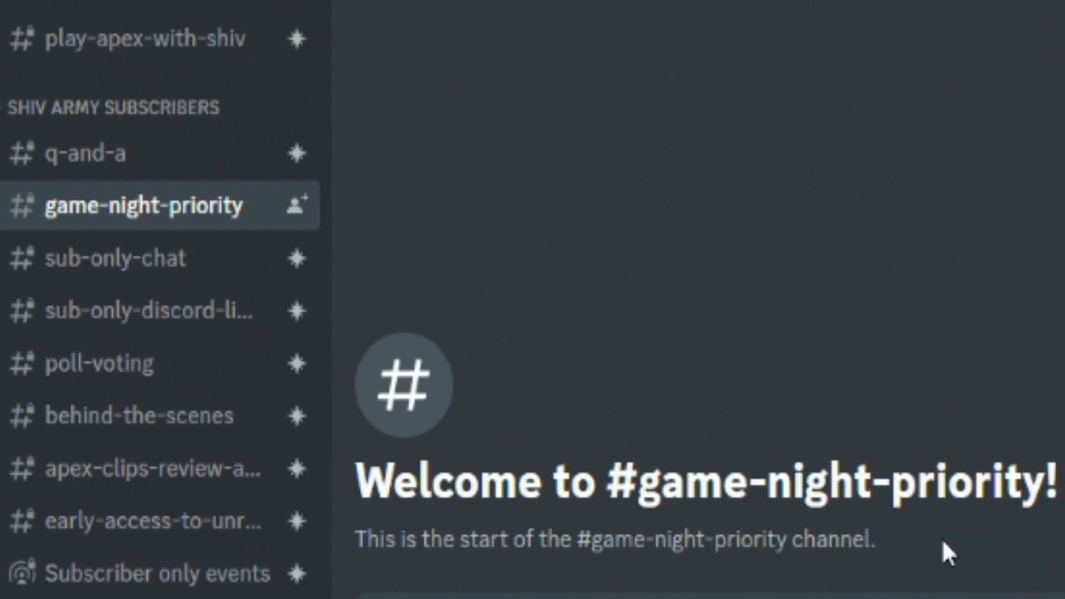
pyautogui.moveTo(150, 415)
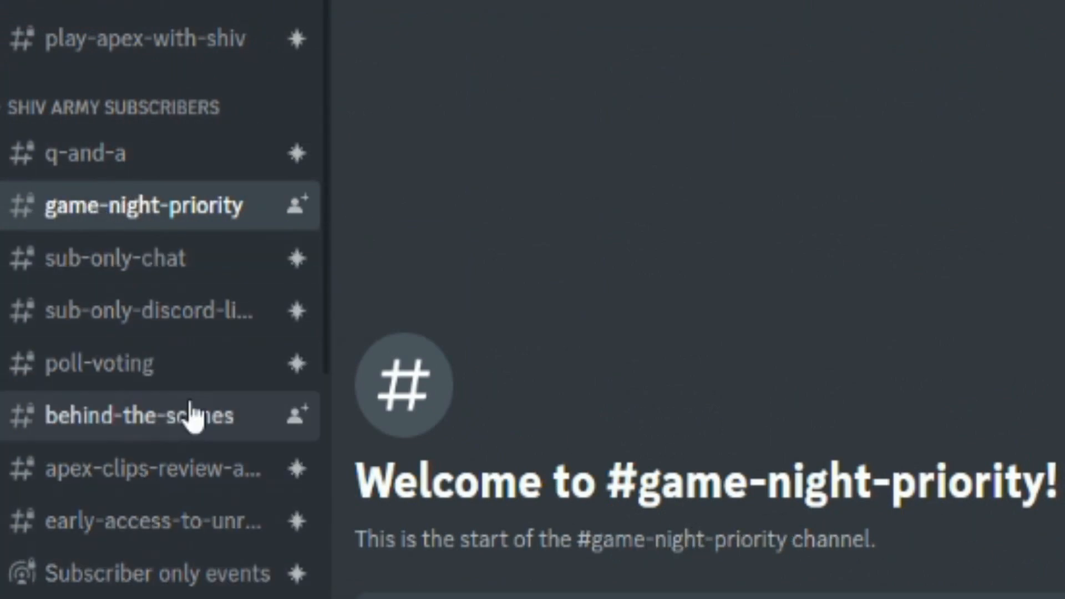
pyautogui.moveTo(115, 258)
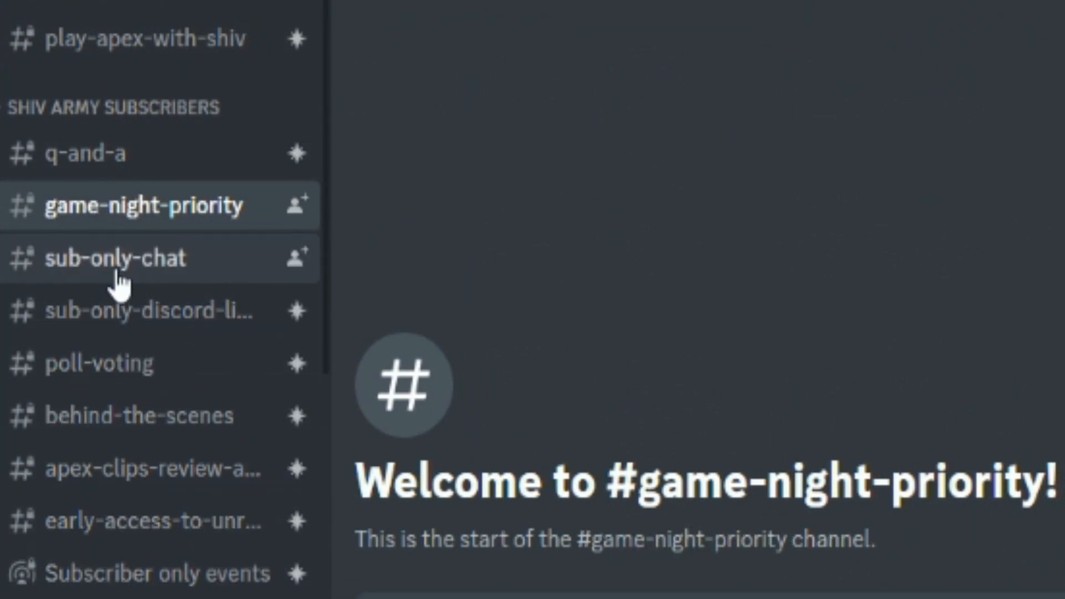